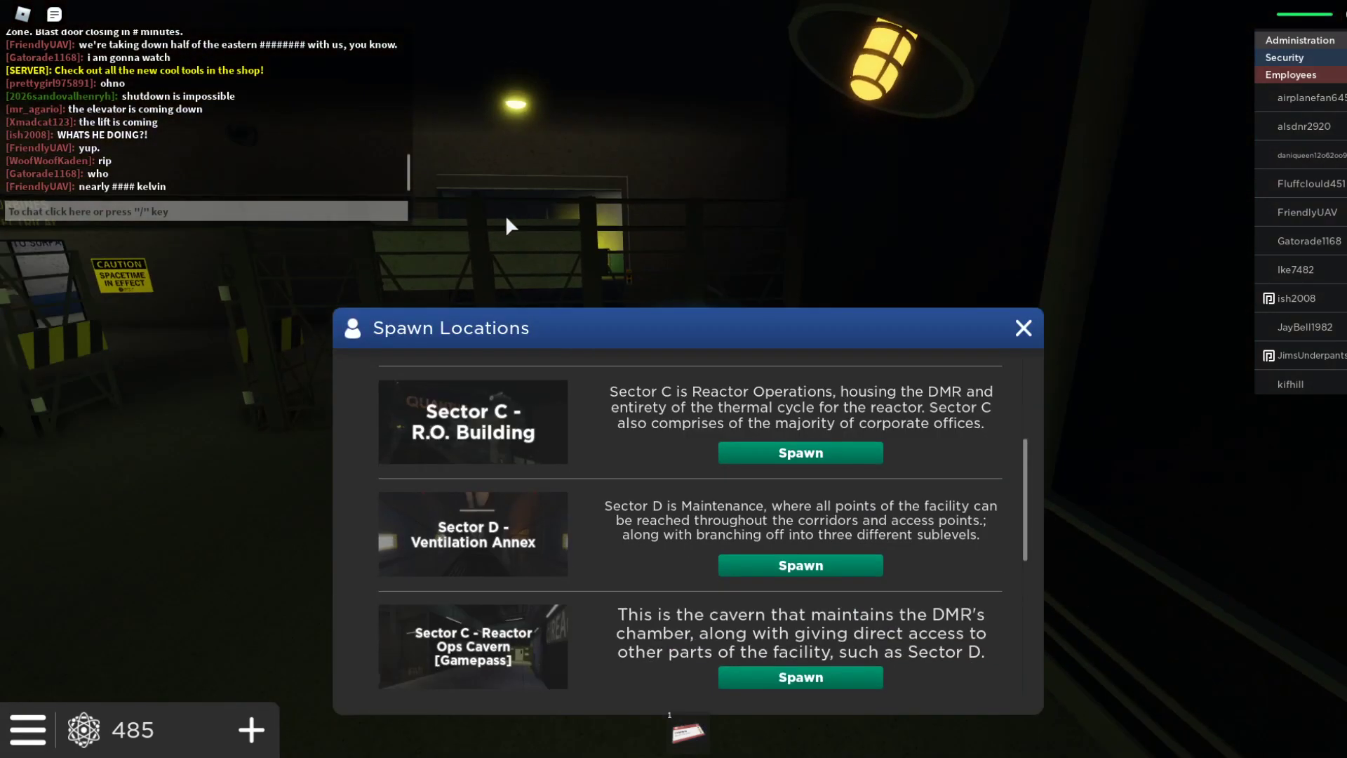
# Scroll the Spawn Locations list and spawn at the chosen facility sector
pyautogui.scroll(-3)
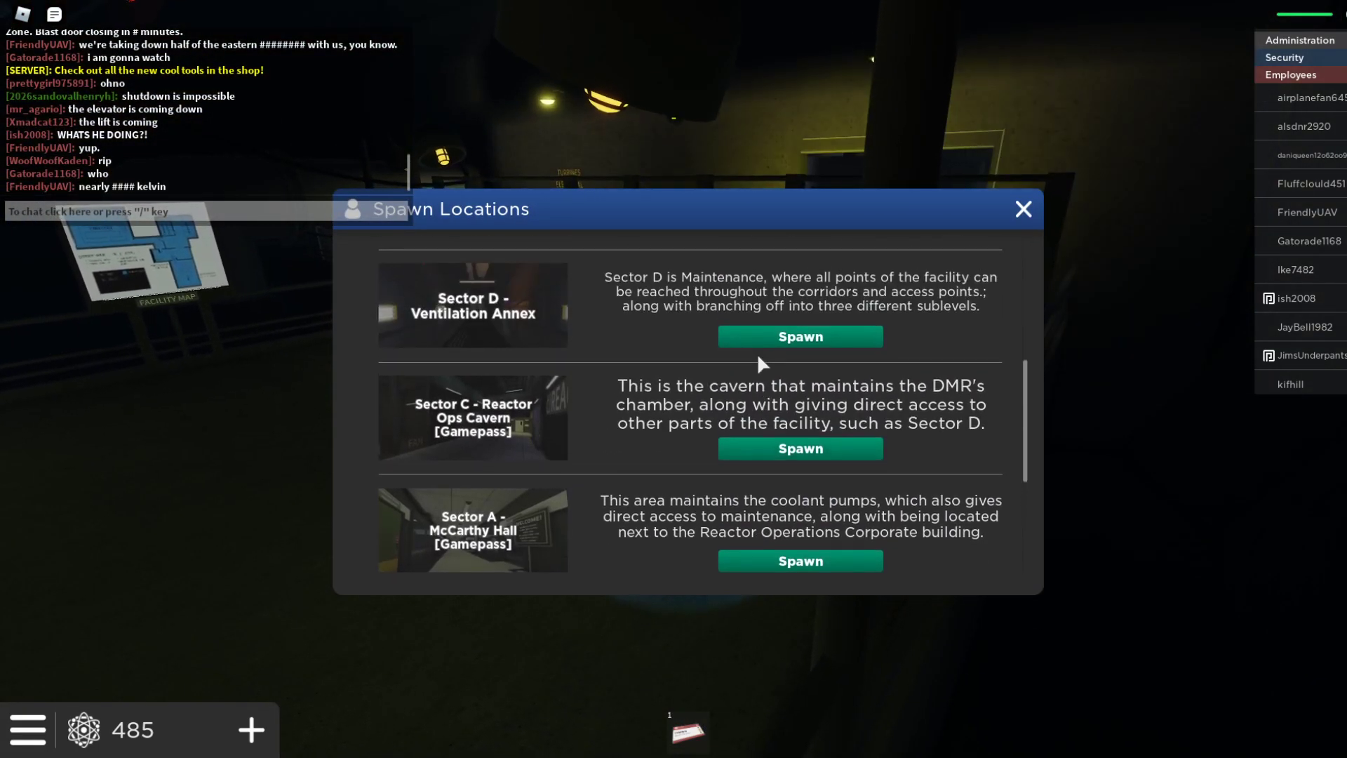
pyautogui.click(800, 336)
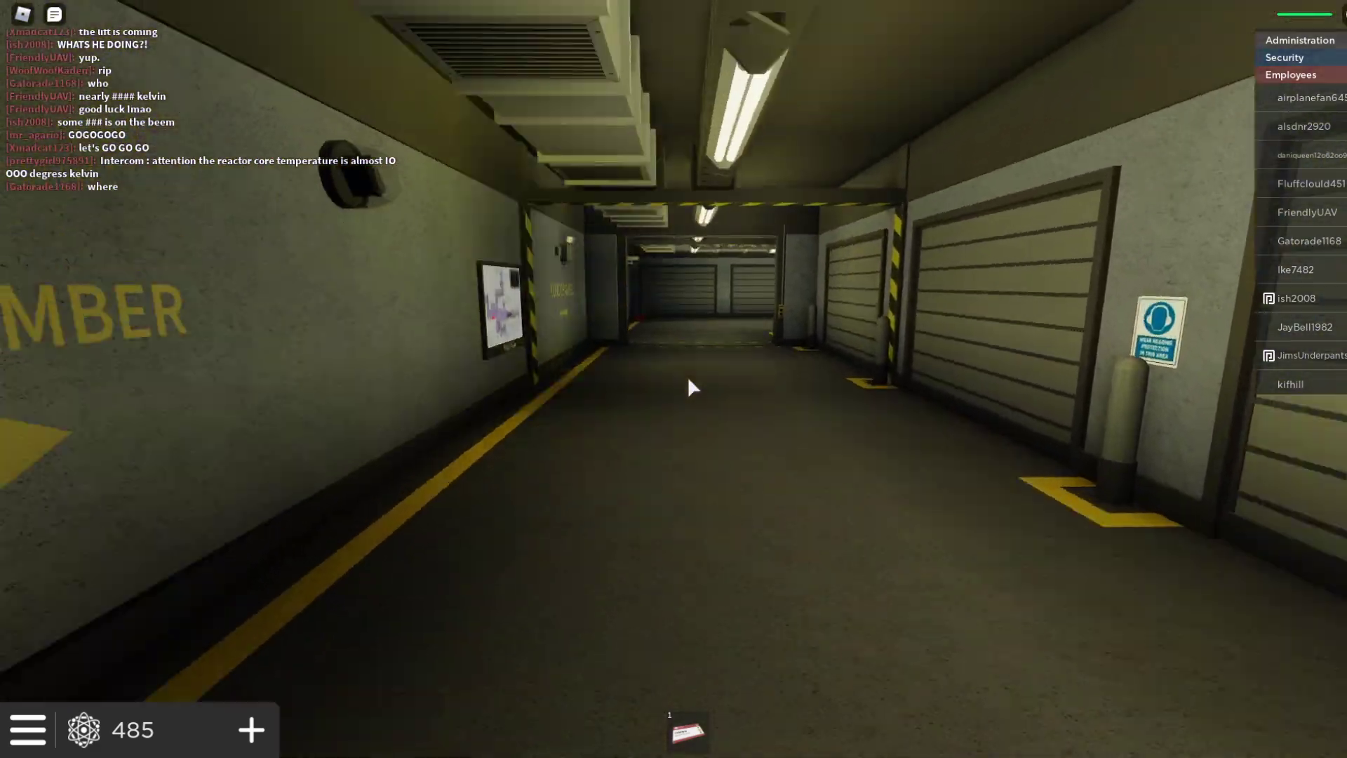
pyautogui.press('w')
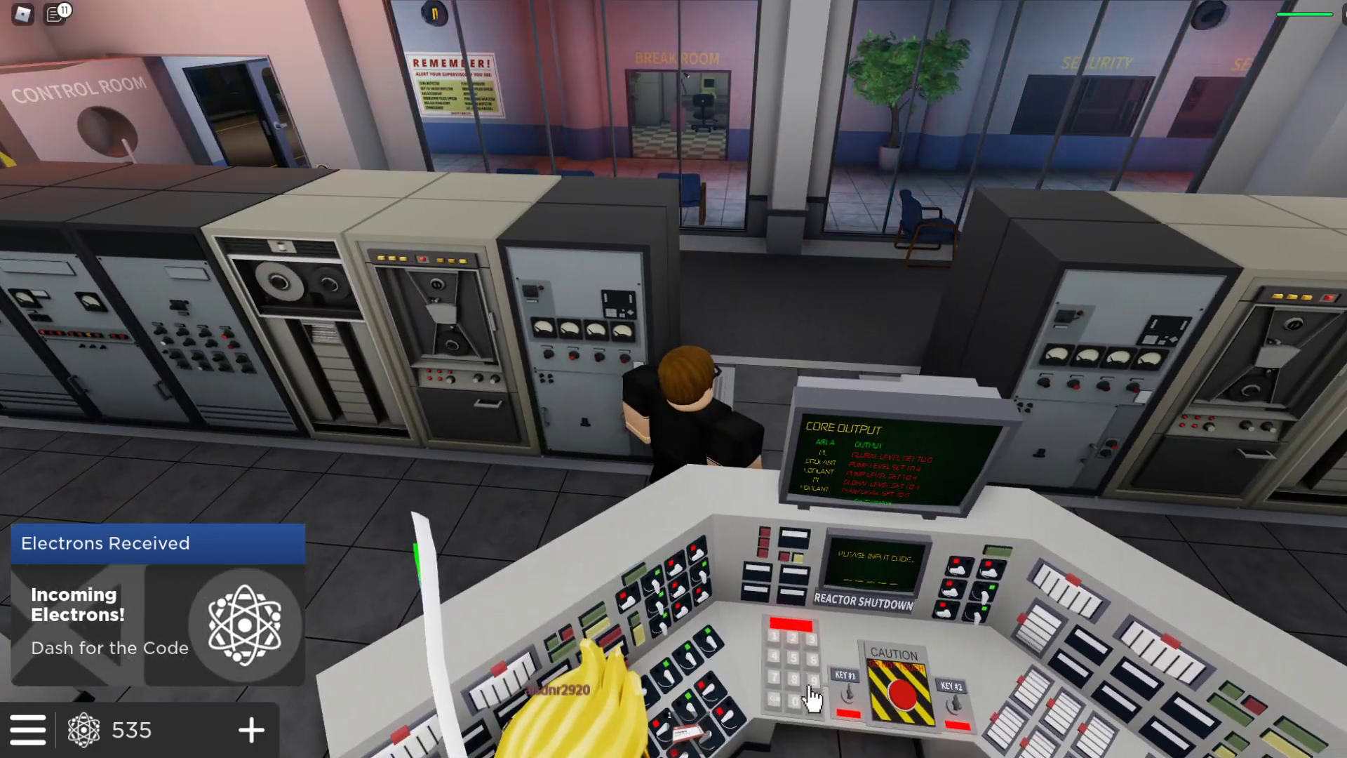
# Enter the shutdown code digits on the keypad and turn the second shutdown key
pyautogui.click(786, 682)
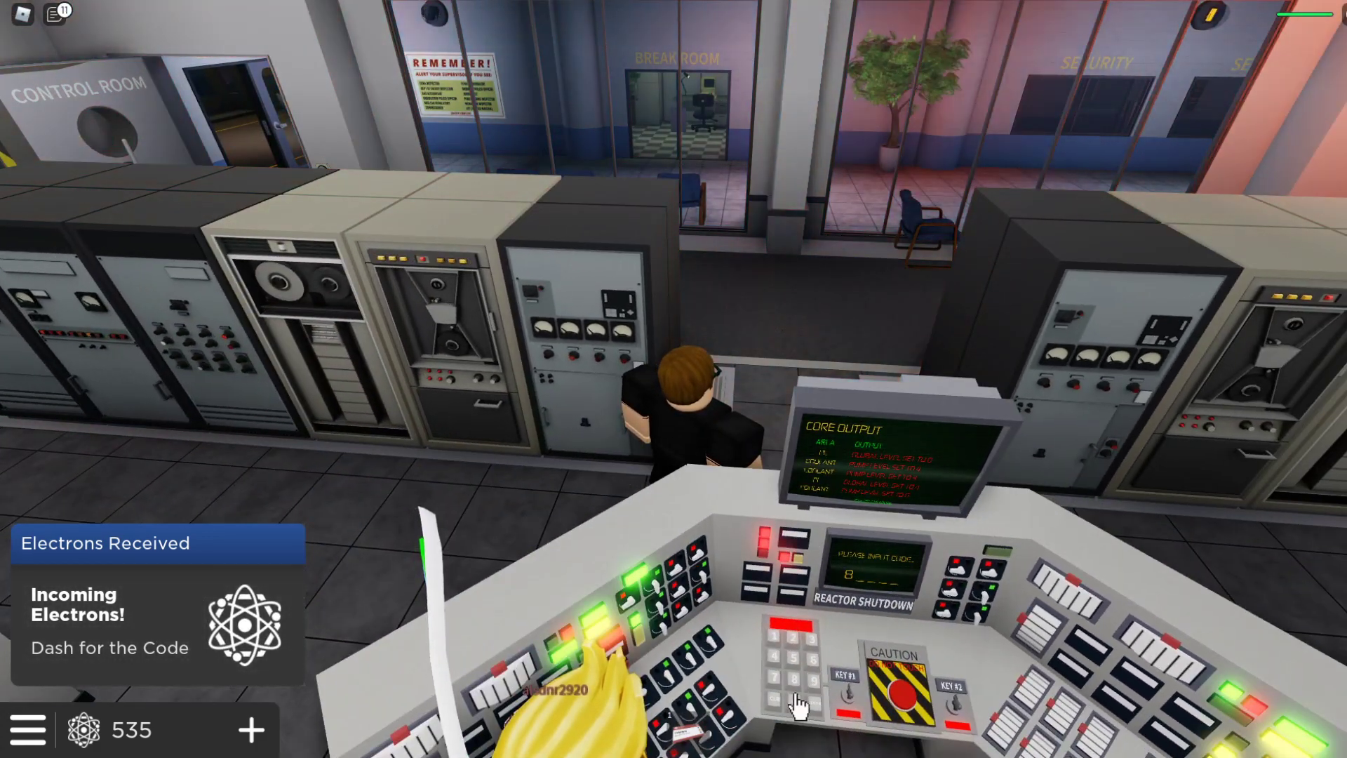
pyautogui.click(798, 703)
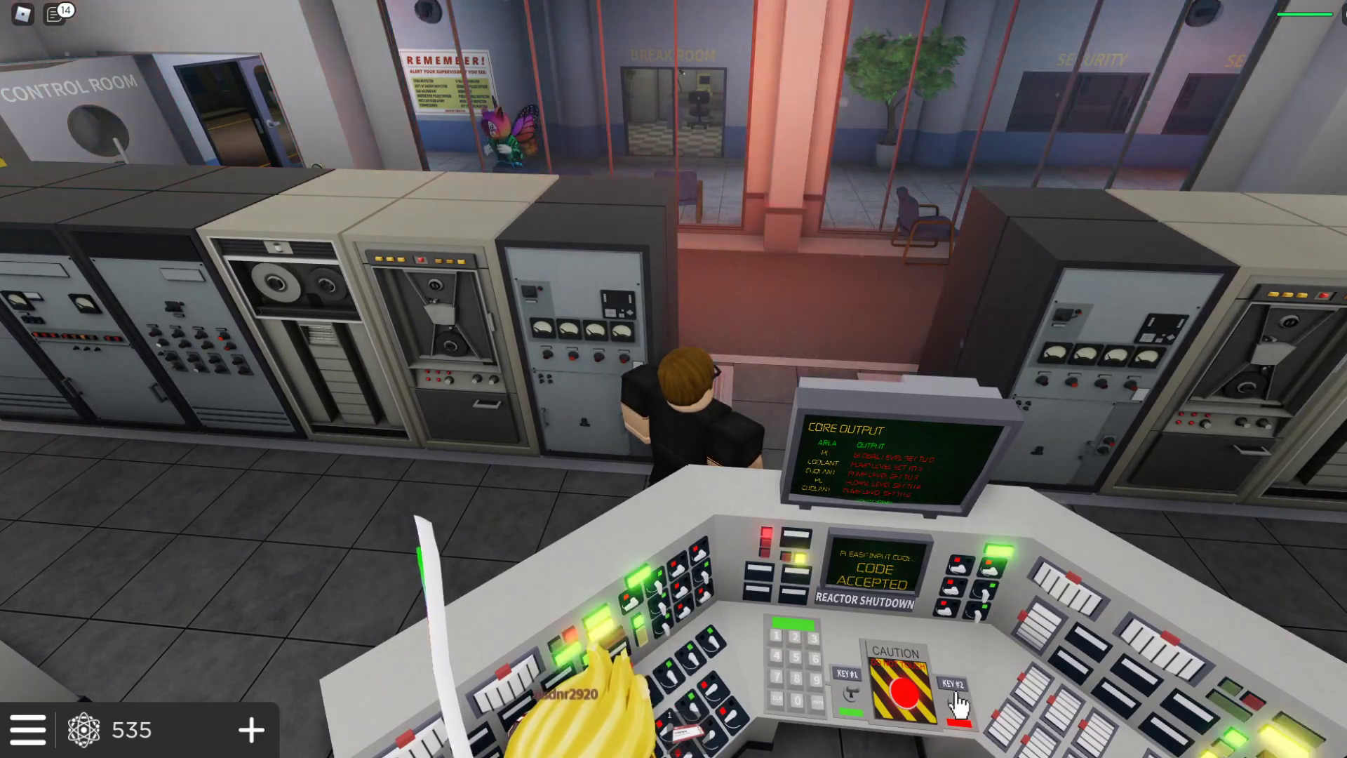
pyautogui.click(906, 689)
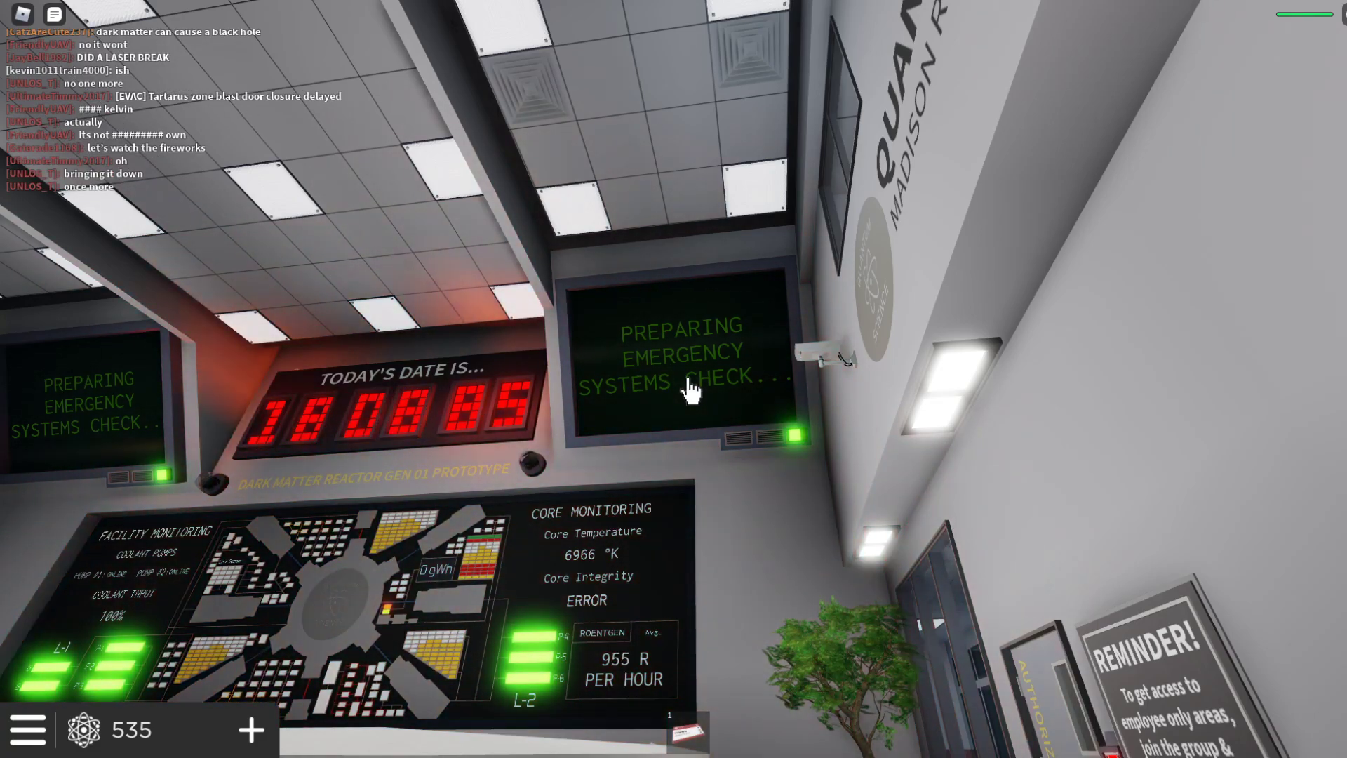
pyautogui.moveTo(693, 388)
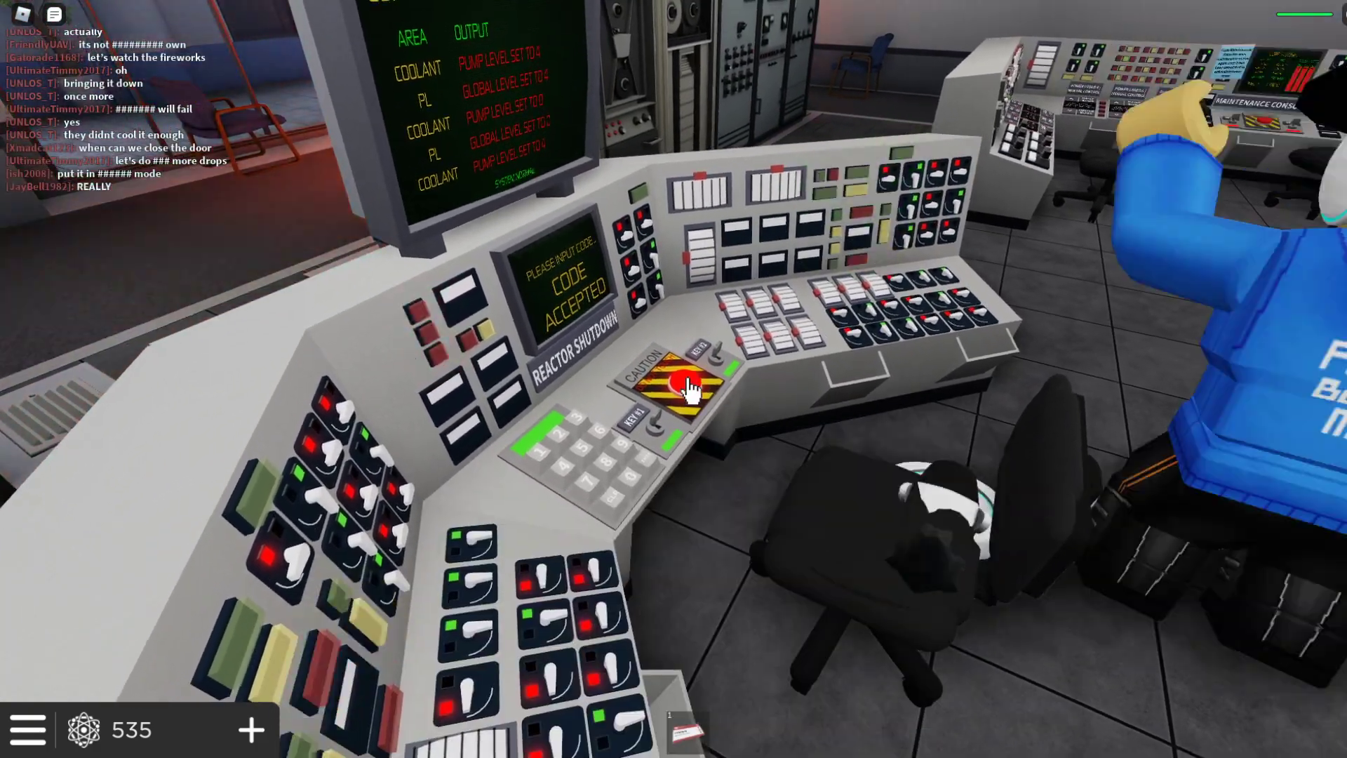
# Press the red CAUTION emergency shutdown button on the reactor console
pyautogui.click(671, 383)
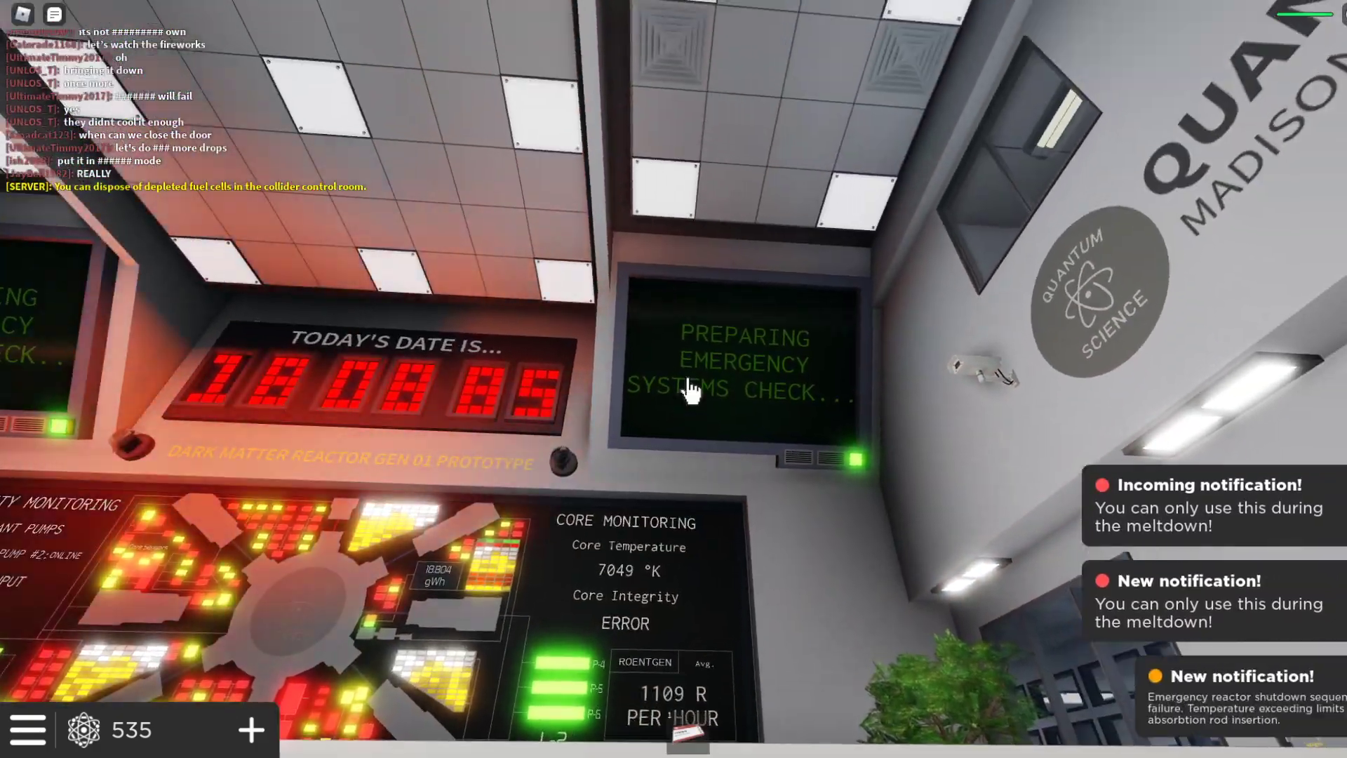